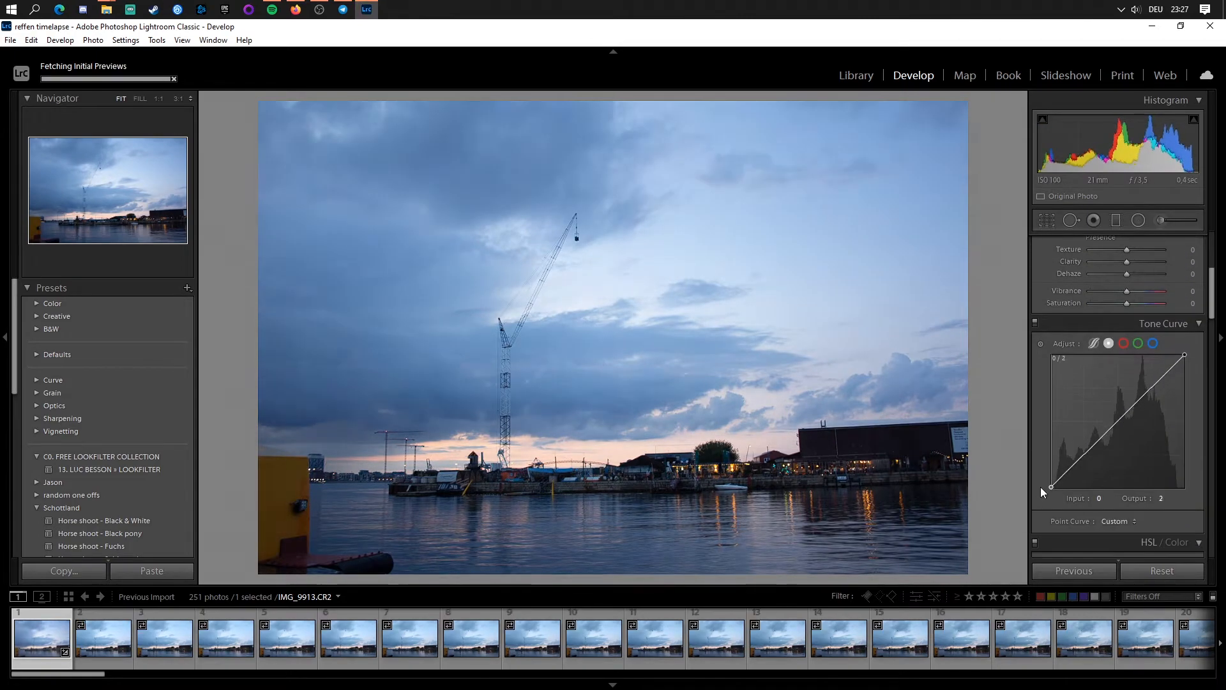
Lift the shadows on the tone curve, raise luminance noise reduction and shift the blue/purple hues in the colour mix
left_click_drag(1183, 355, 1171, 371)
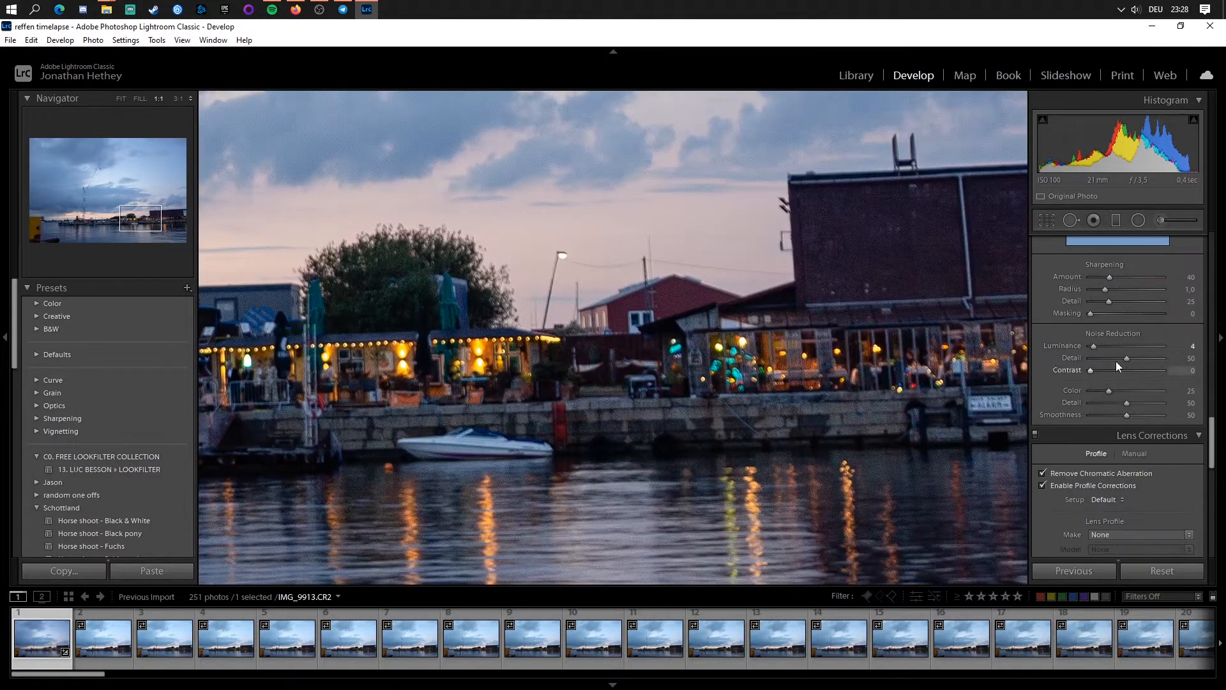
left_click_drag(1095, 346, 1109, 347)
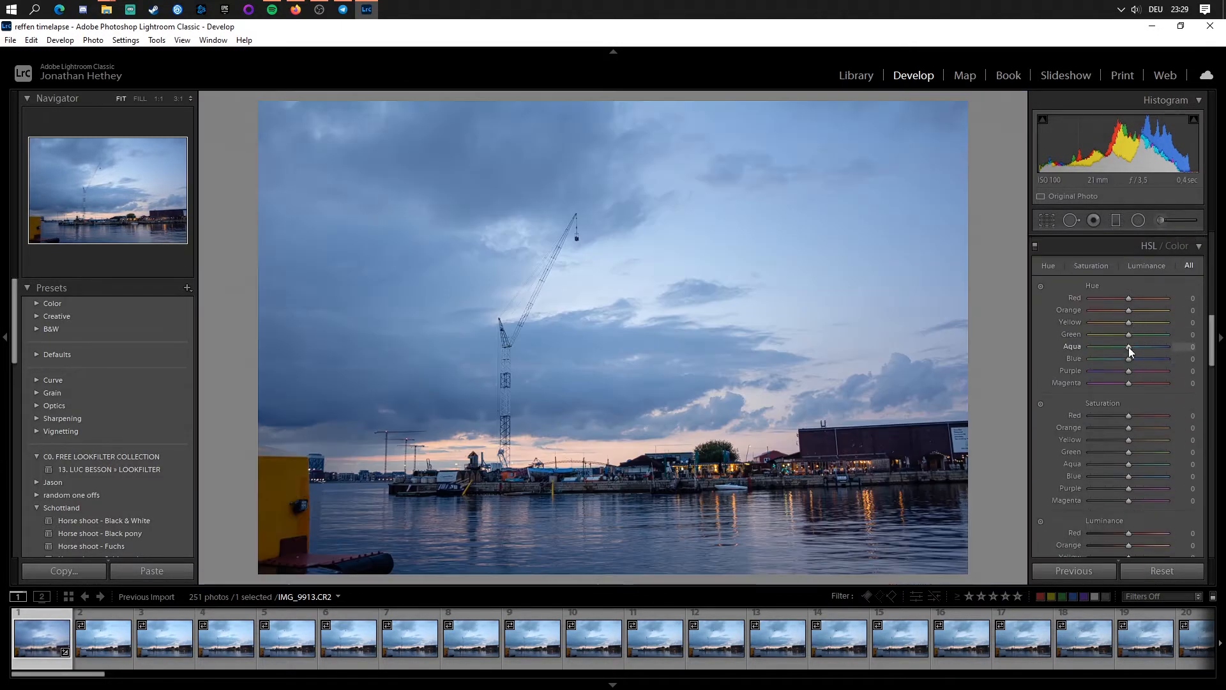
left_click_drag(1128, 298, 1123, 298)
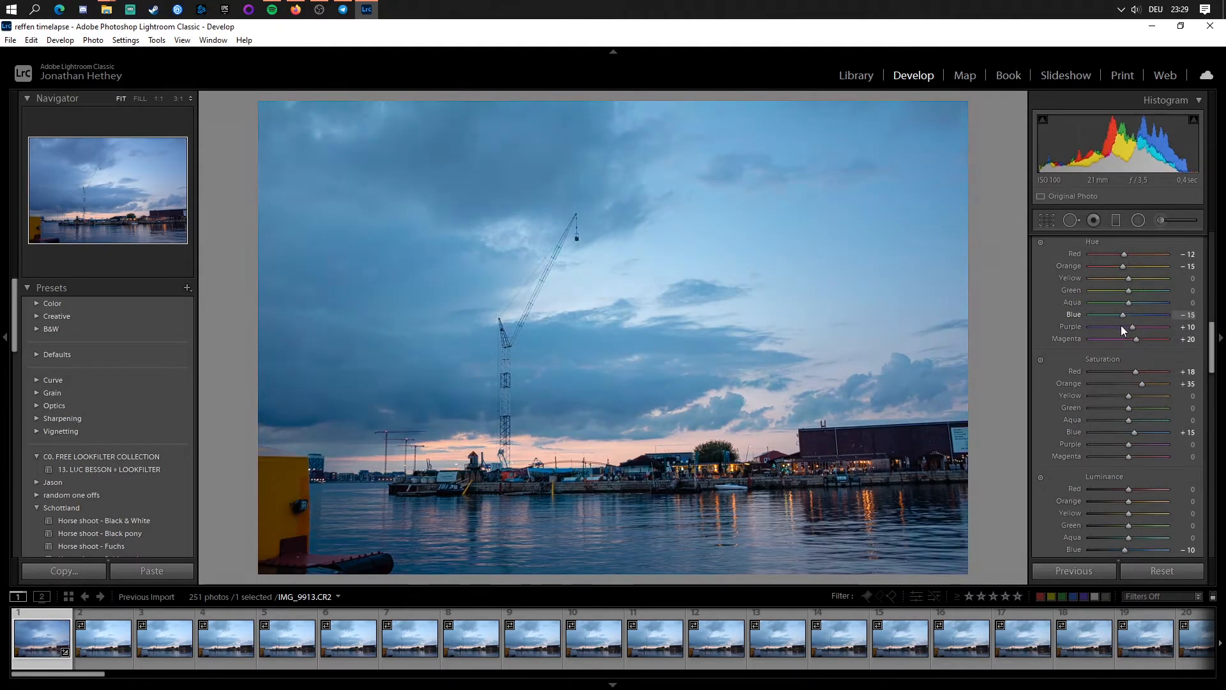
left_click_drag(1130, 303, 1146, 303)
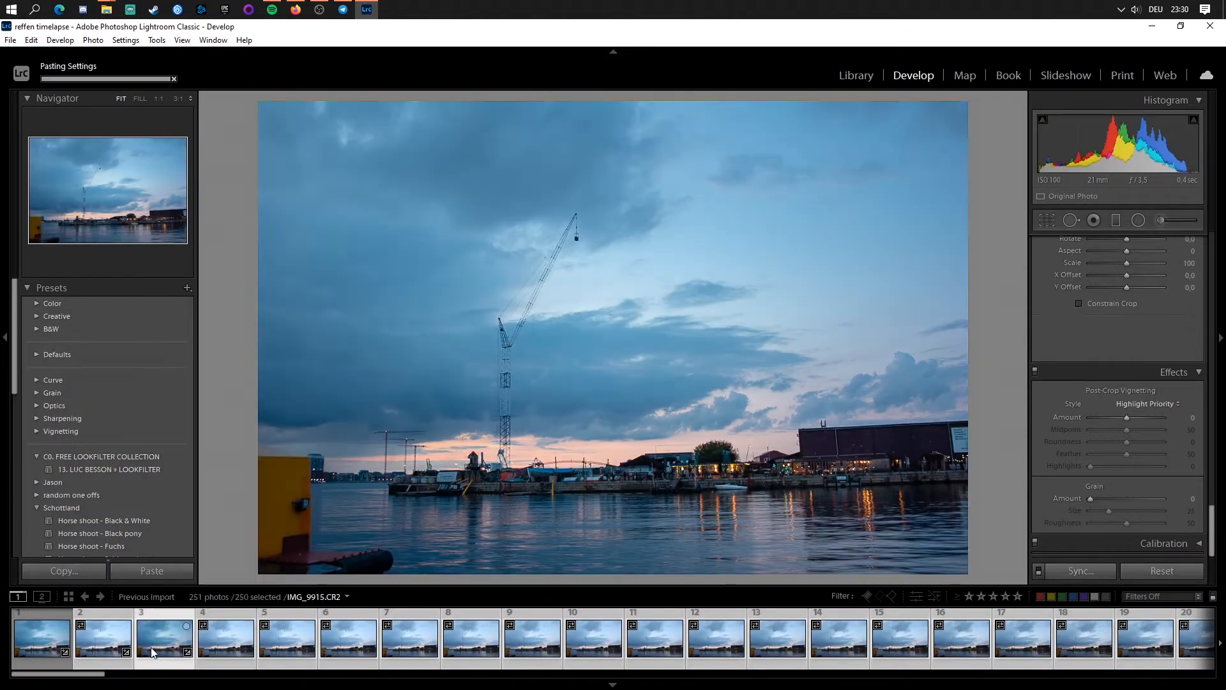
Show all 251 graded harbor stills together in the Library grid
left_click(856, 75)
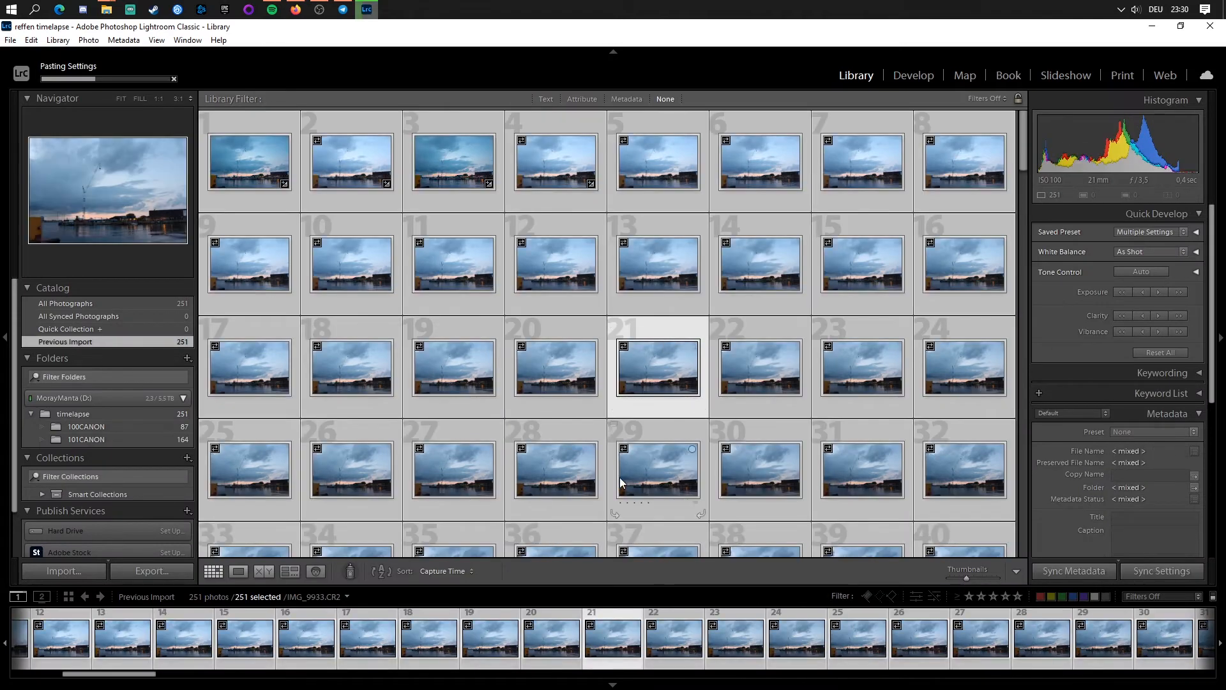
left_click(913, 75)
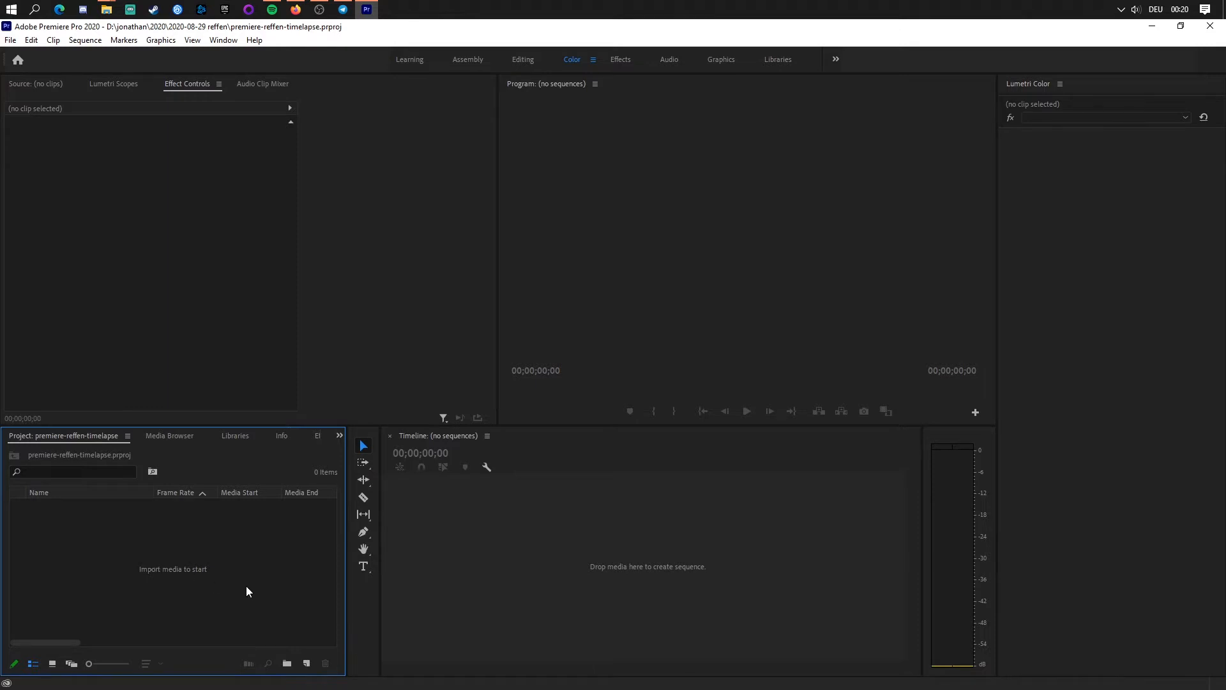
mouse_move(166, 565)
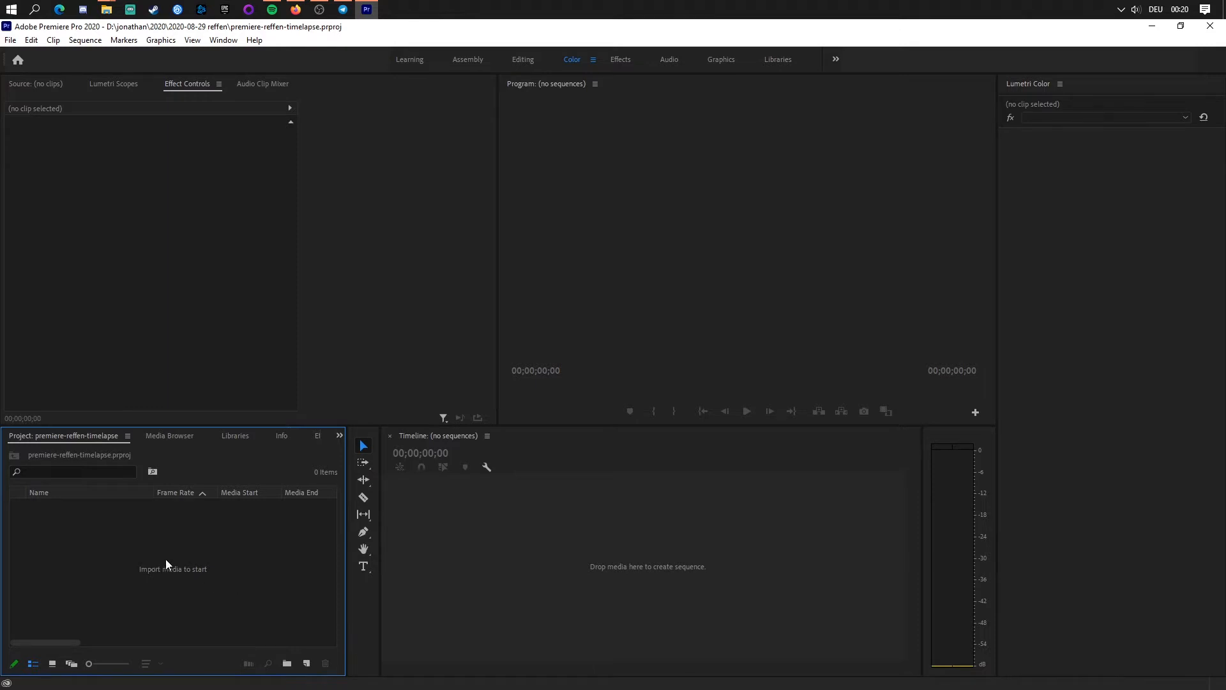
Create a DSLR 1080p30 sequence named timelapse-premiere from the Project panel's New Item menu
right_click(166, 564)
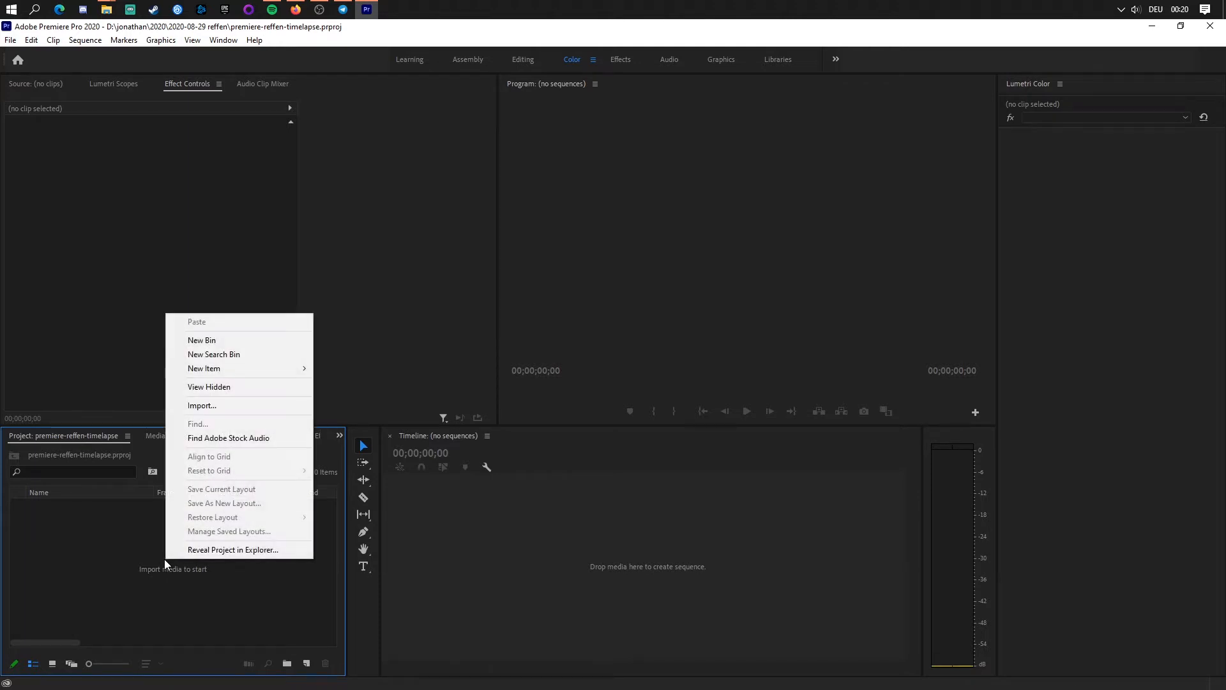
mouse_move(231, 368)
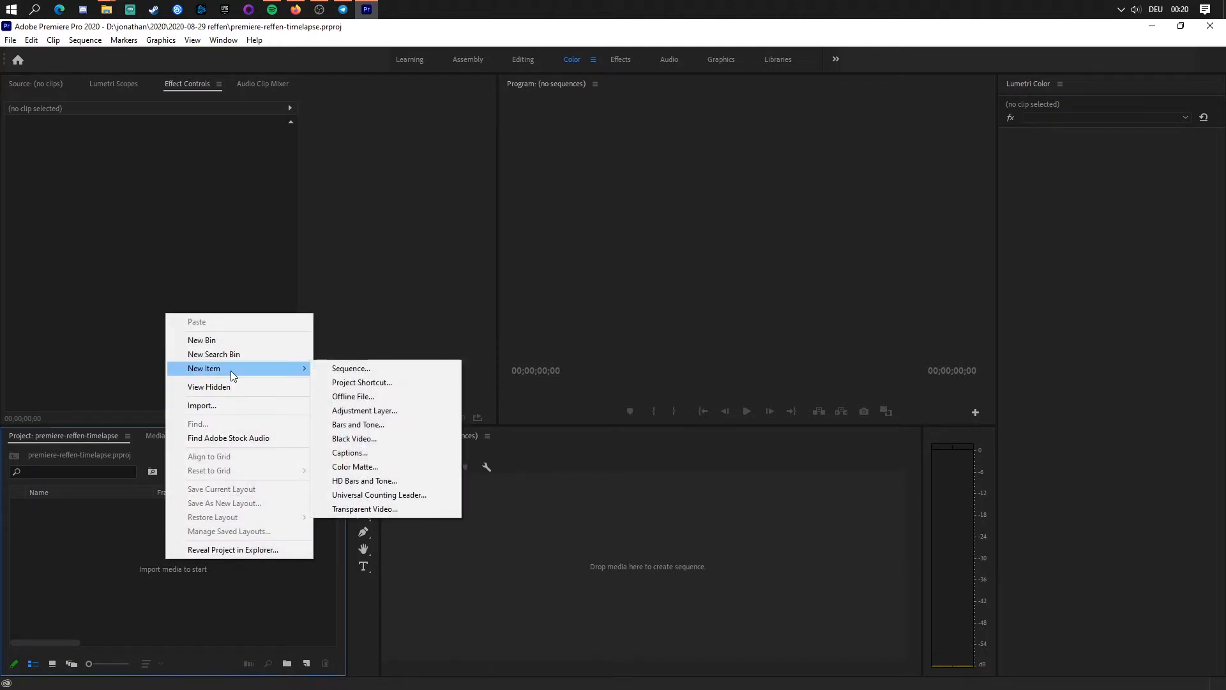
left_click(382, 409)
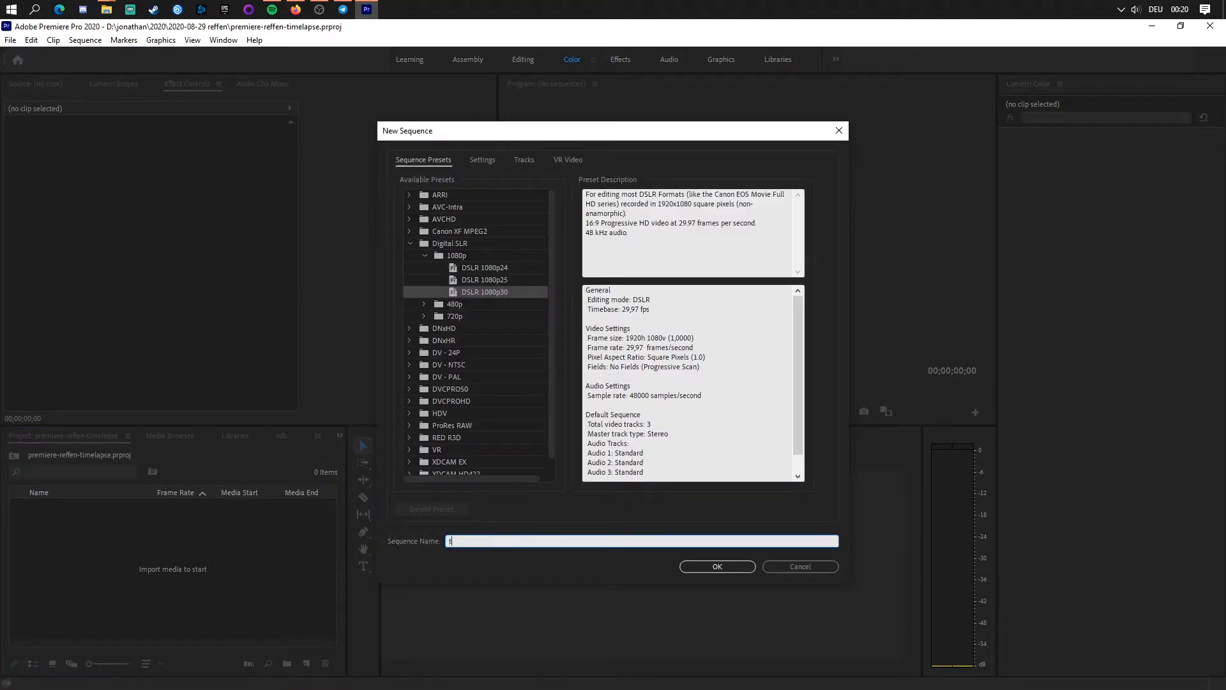
type("timelapse-r")
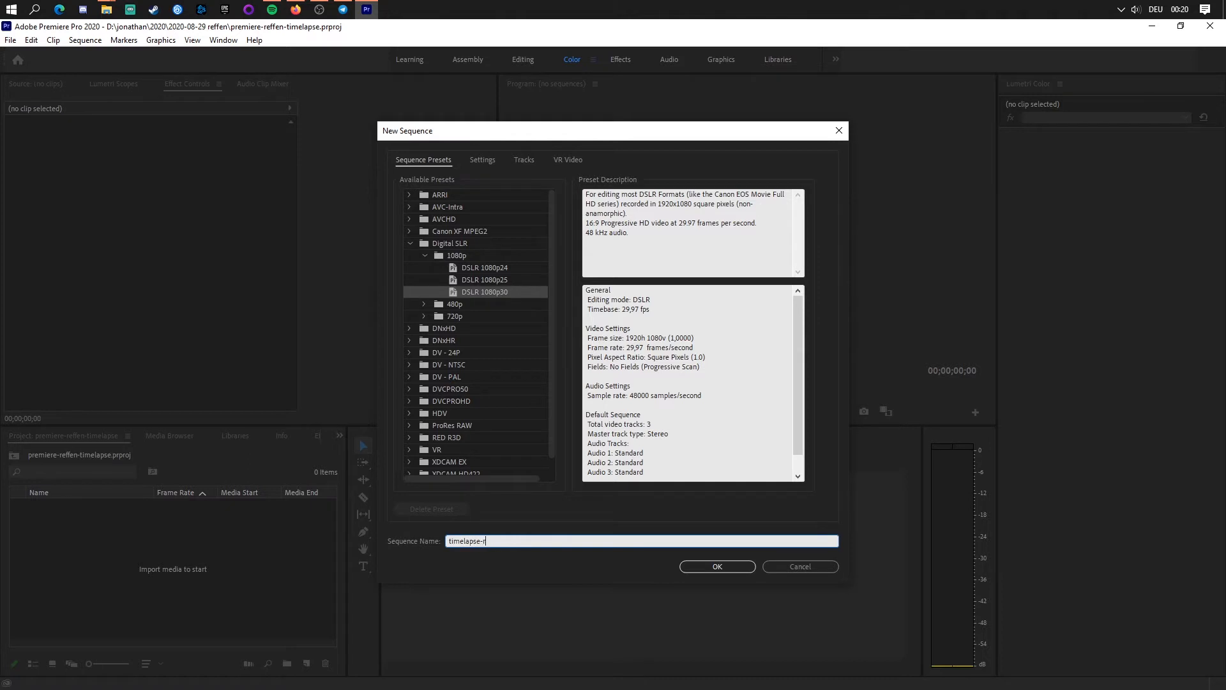
left_click(716, 566)
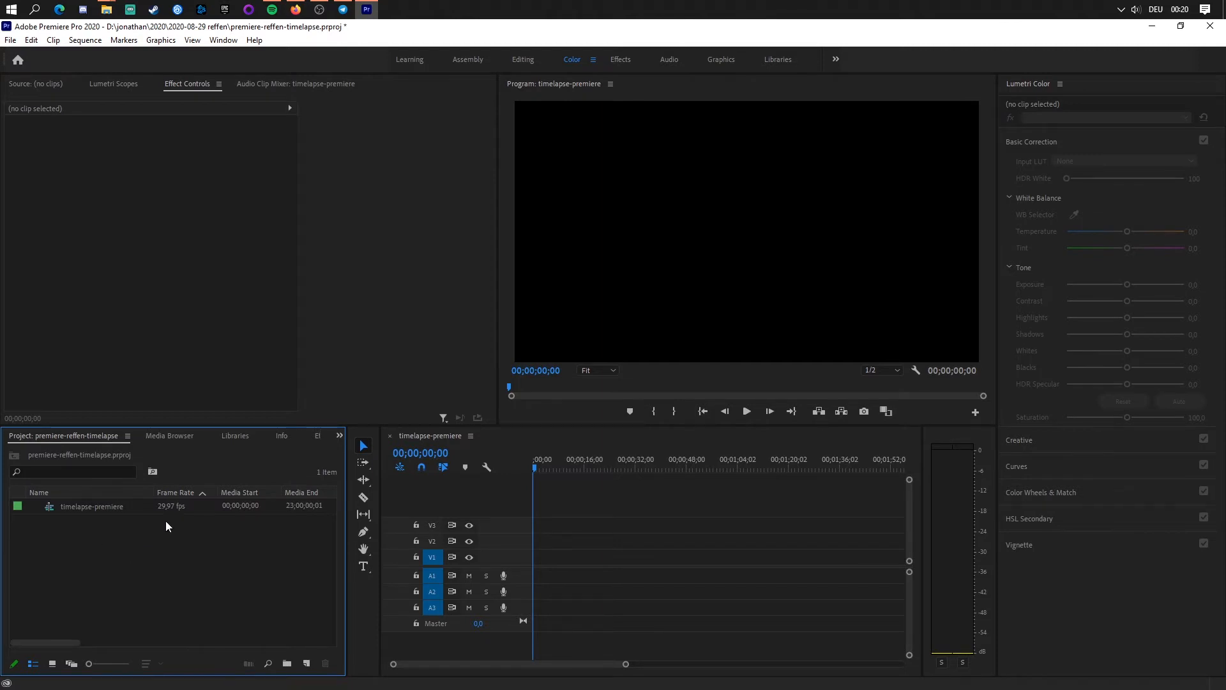
Import the whole timelapse folder of edited stills via File > Import, filling the project with 252 items
left_click(11, 39)
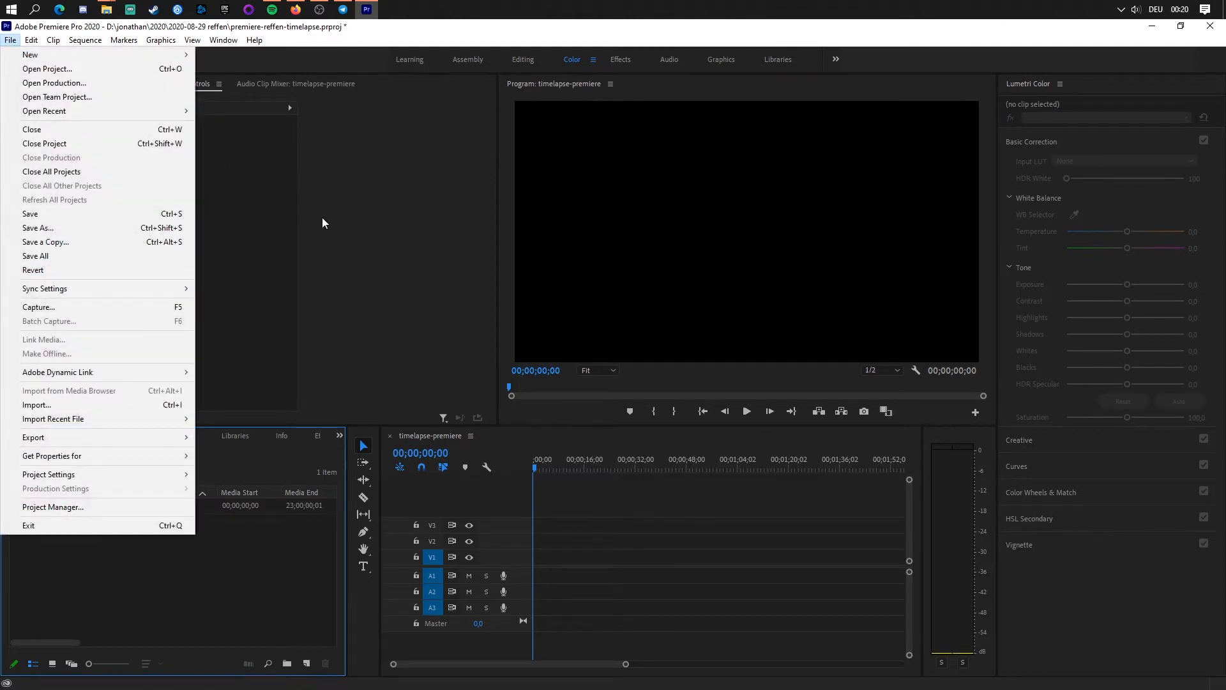
left_click(35, 405)
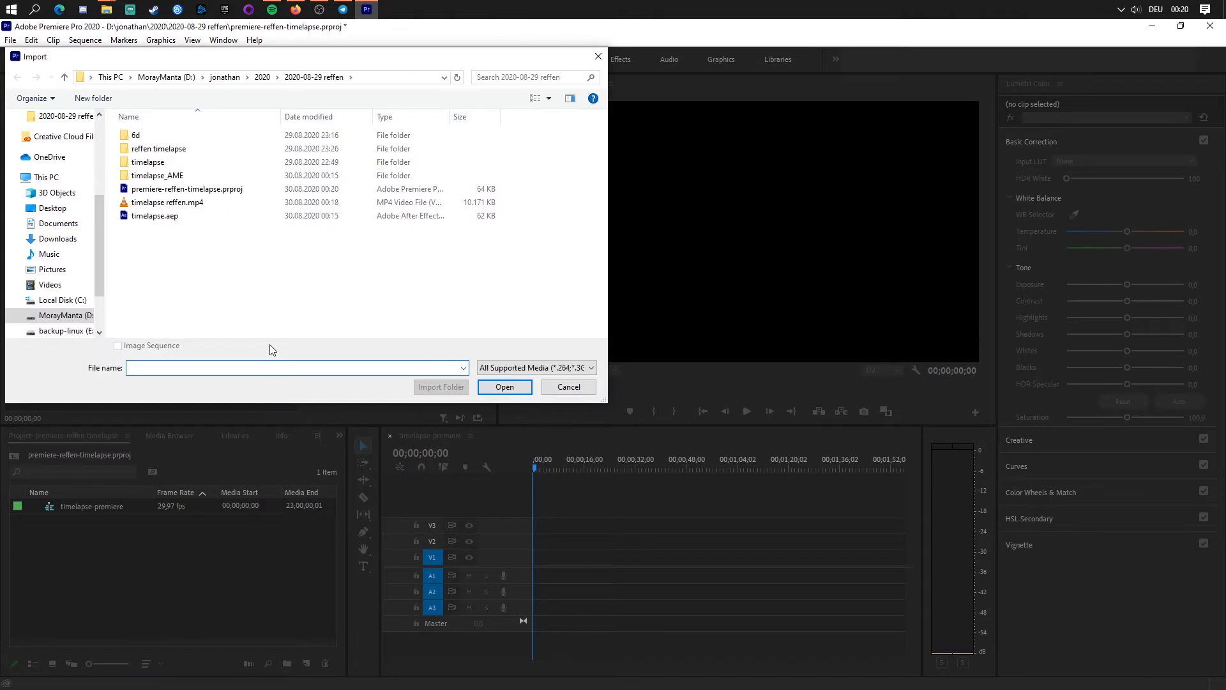
left_click(158, 148)
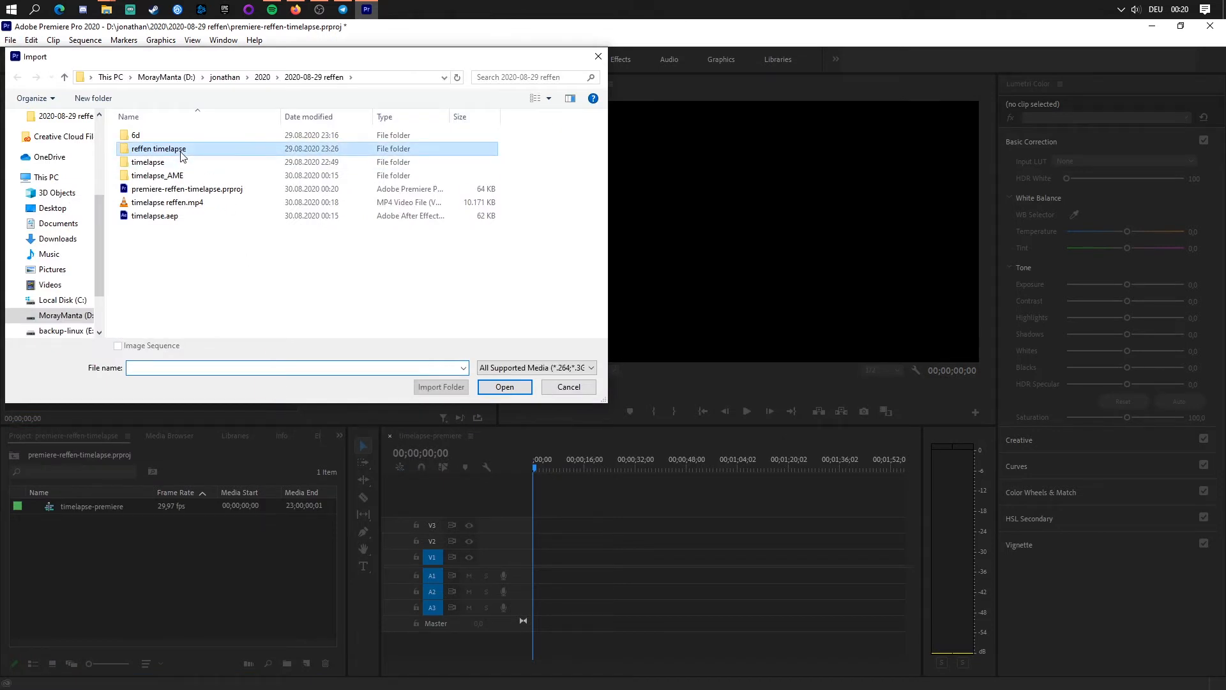
left_click(148, 162)
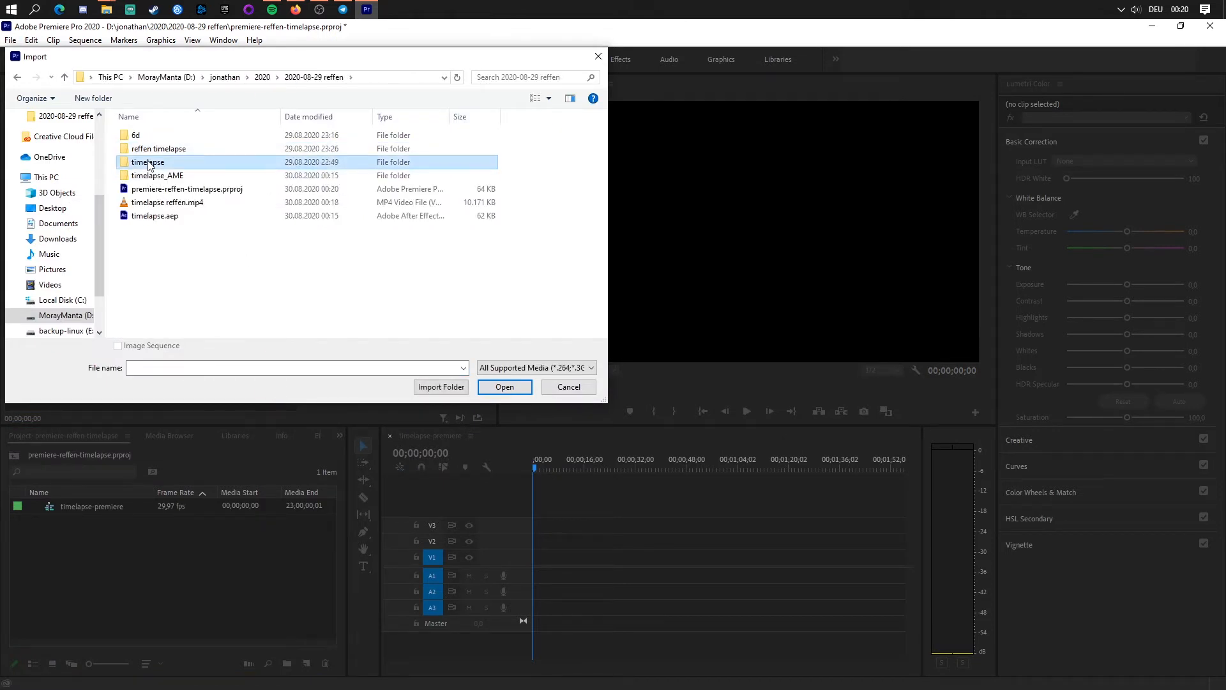
left_click(504, 385)
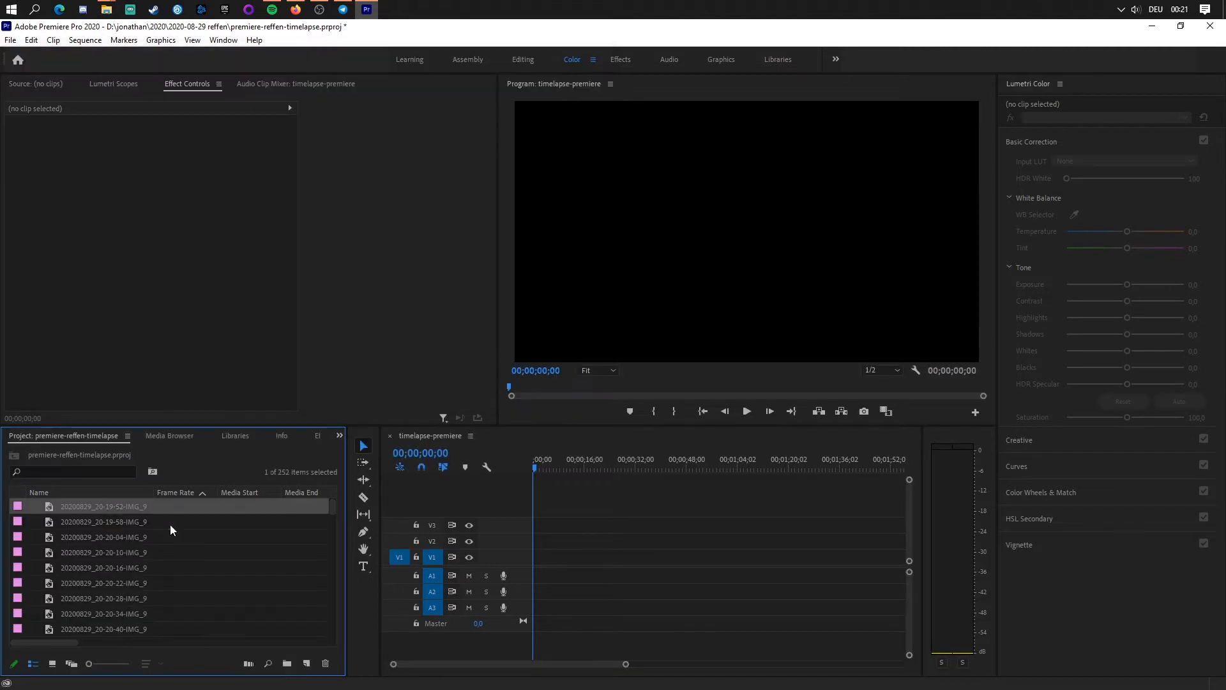
scroll("down", 3)
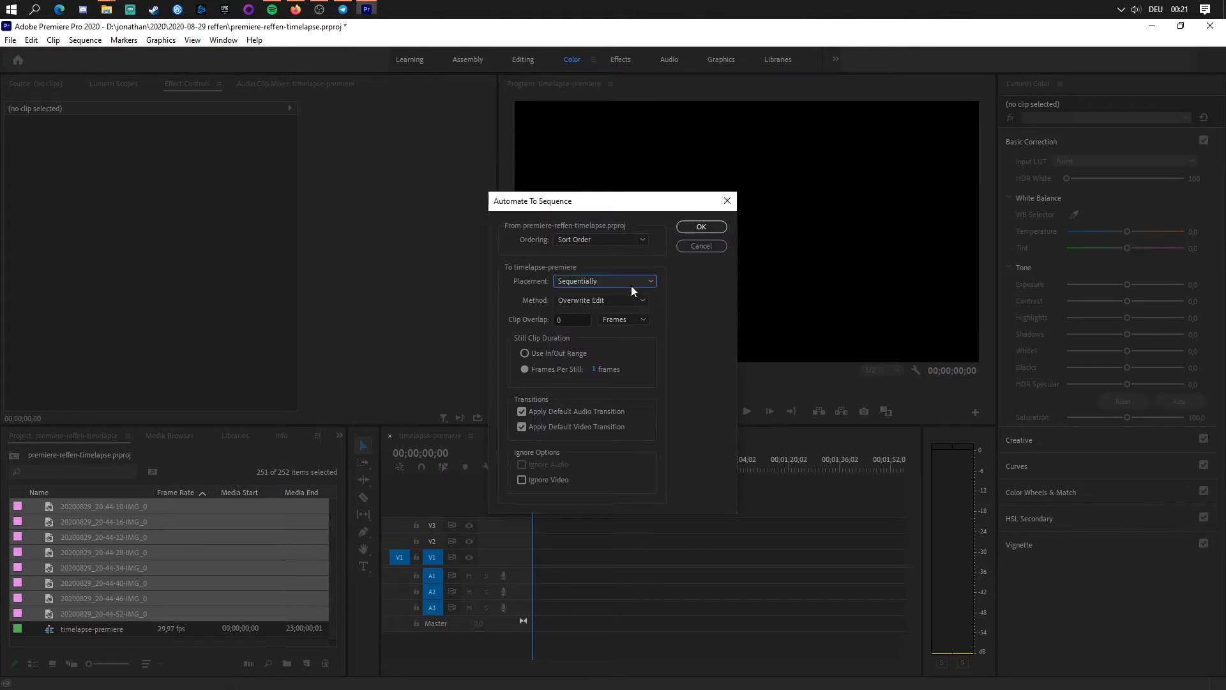
Automate all stills to the sequence in sort order, sequentially at one frame each, giving an 8-second clip
left_click(599, 239)
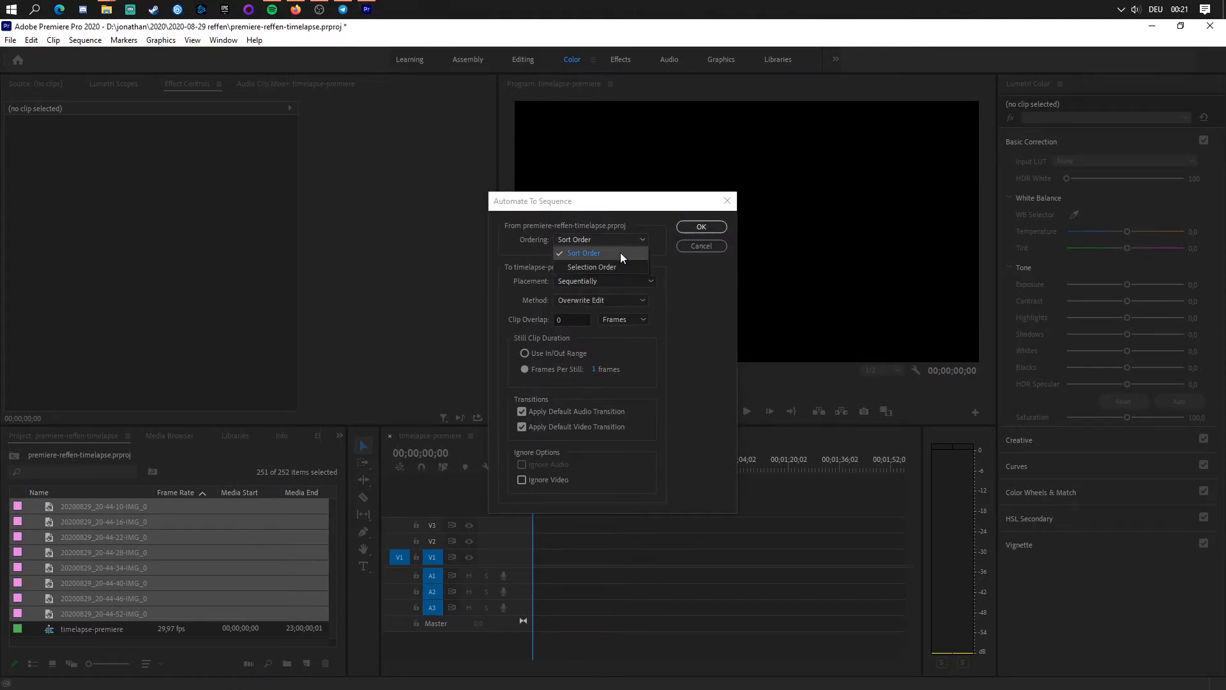
left_click(583, 253)
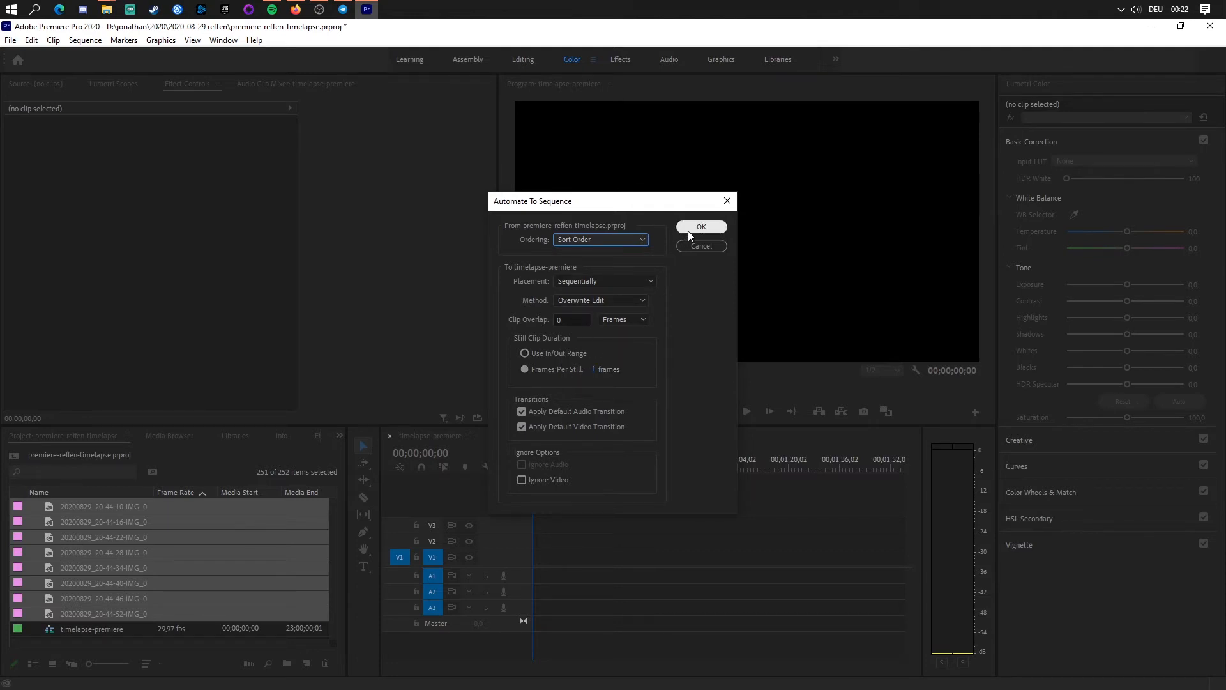
left_click(701, 228)
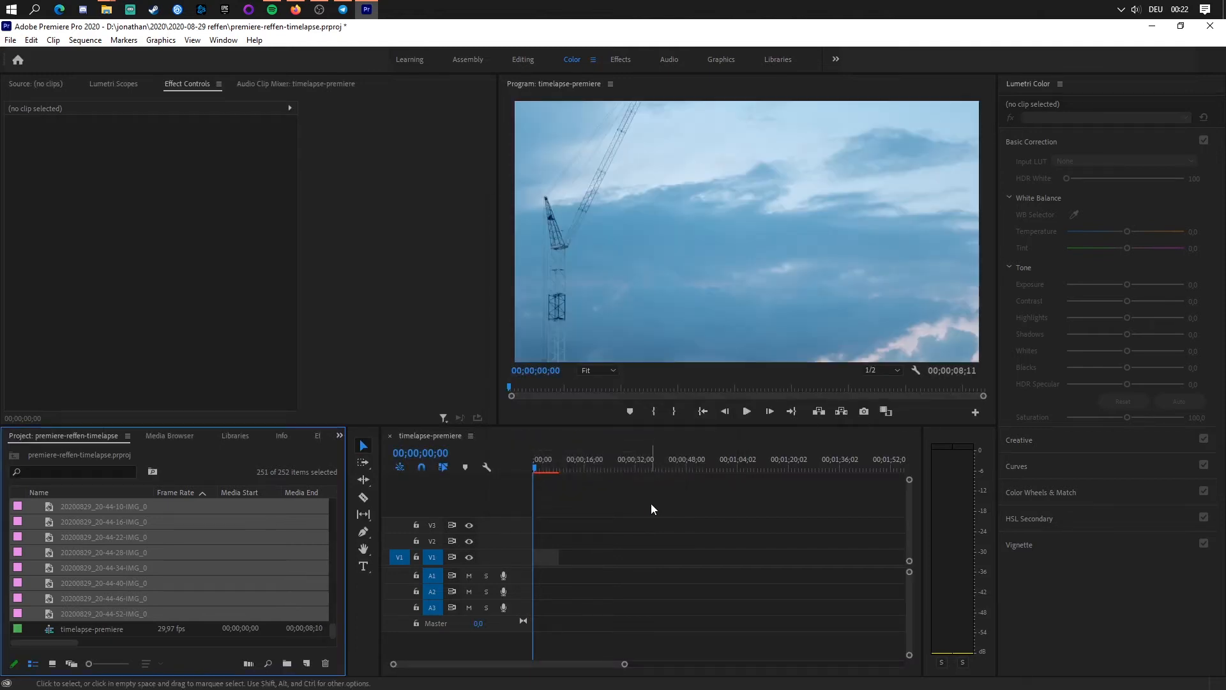
Zoom the Program Monitor to 10% and scale the timeline clips to frame size so the full harbor scene shows
left_click(597, 371)
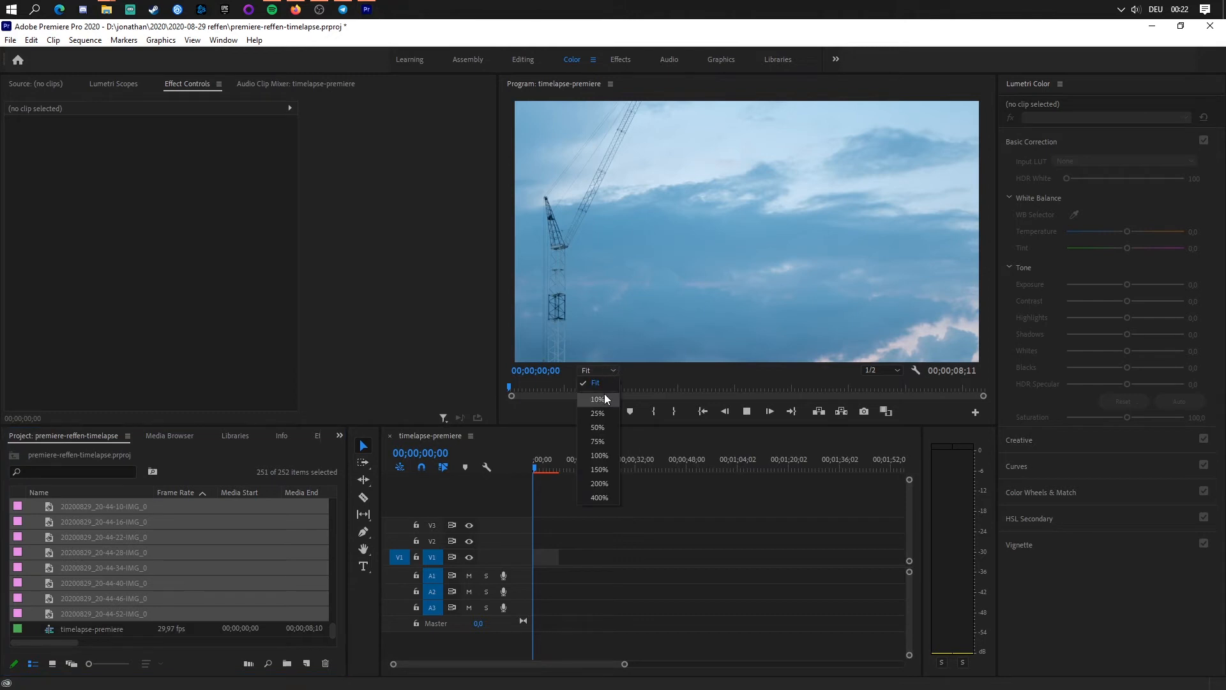
left_click(598, 399)
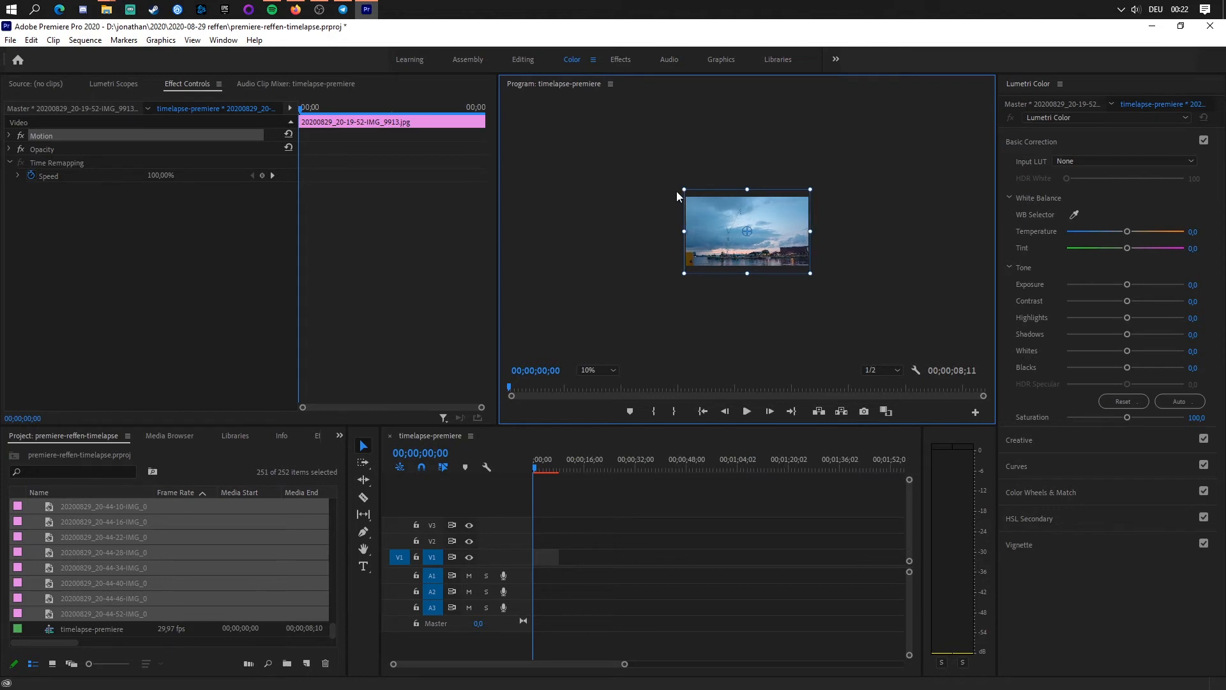
left_click(594, 370)
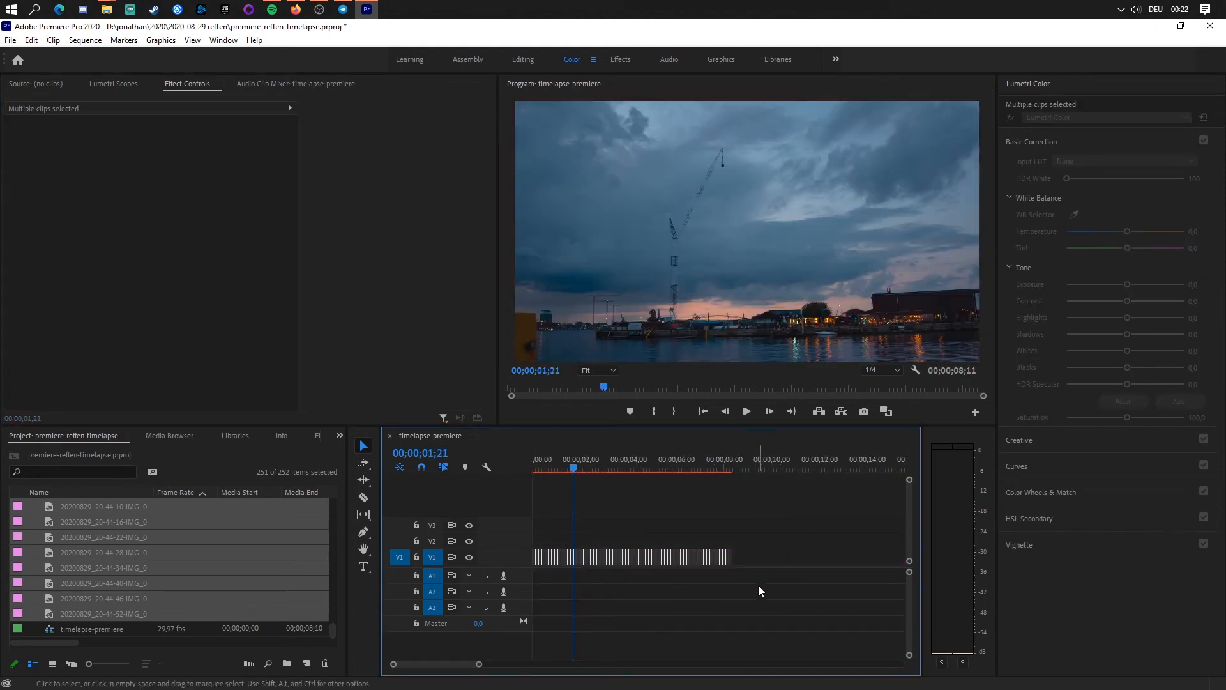
left_click(550, 469)
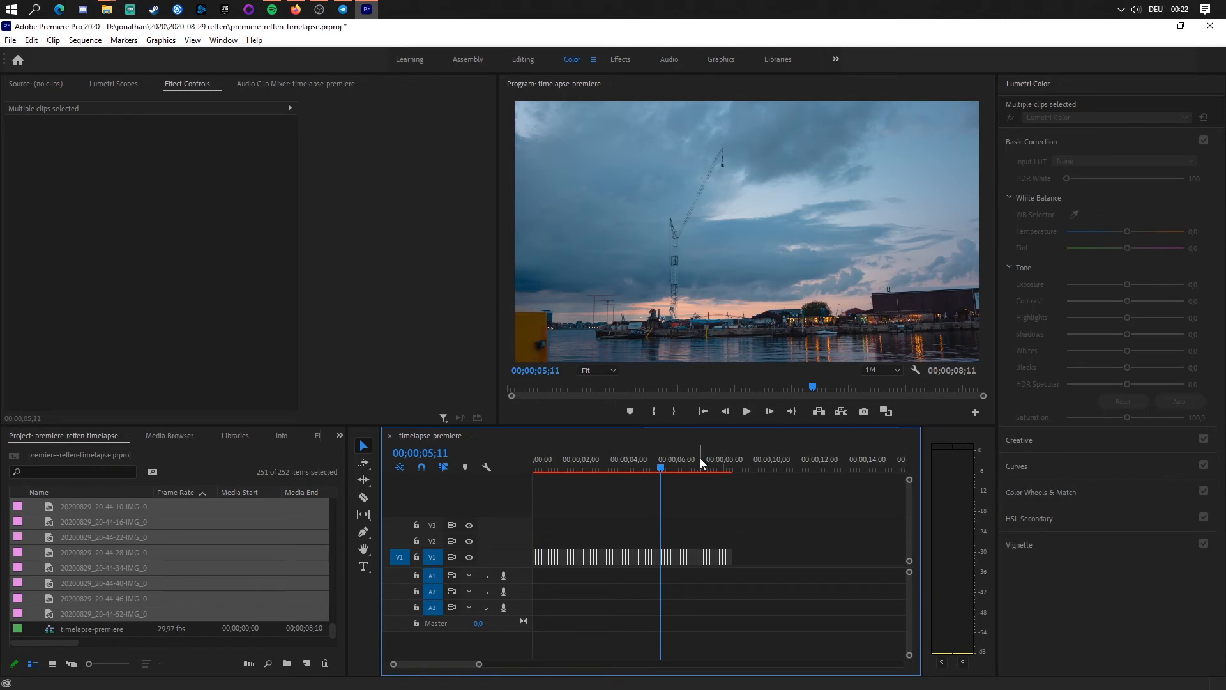
Export the sequence as H.264 timelapse-premiere.mp4 with Export Audio unticked
left_click(698, 462)
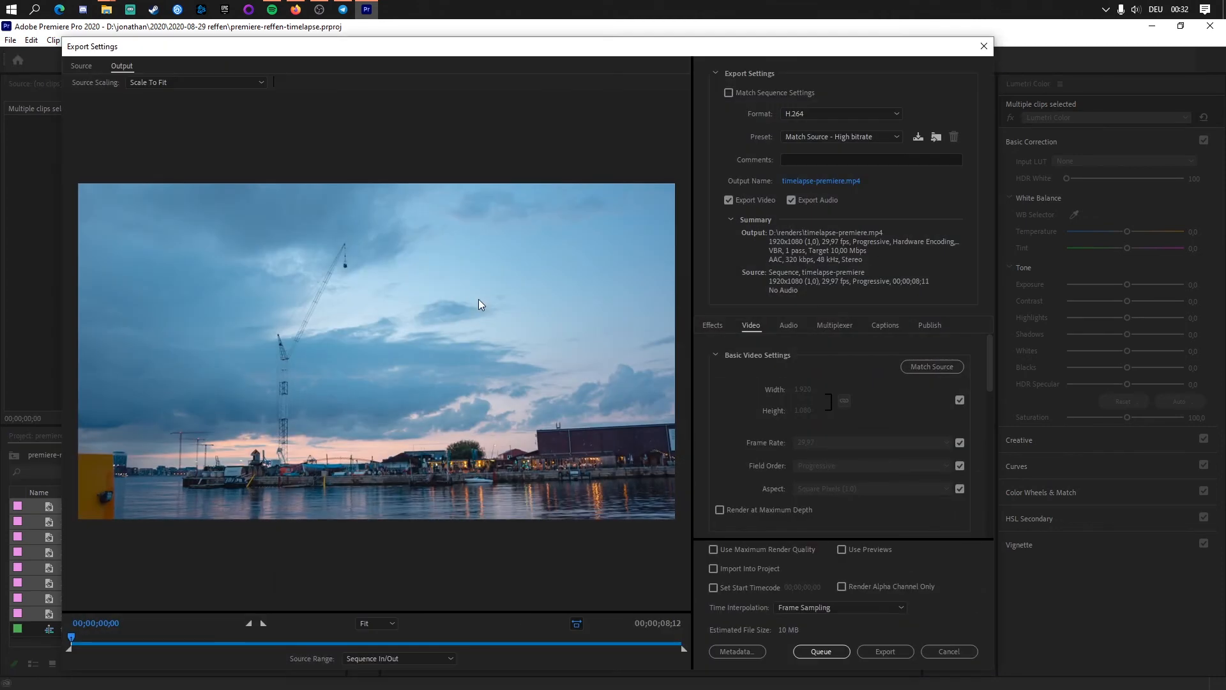
left_click(792, 199)
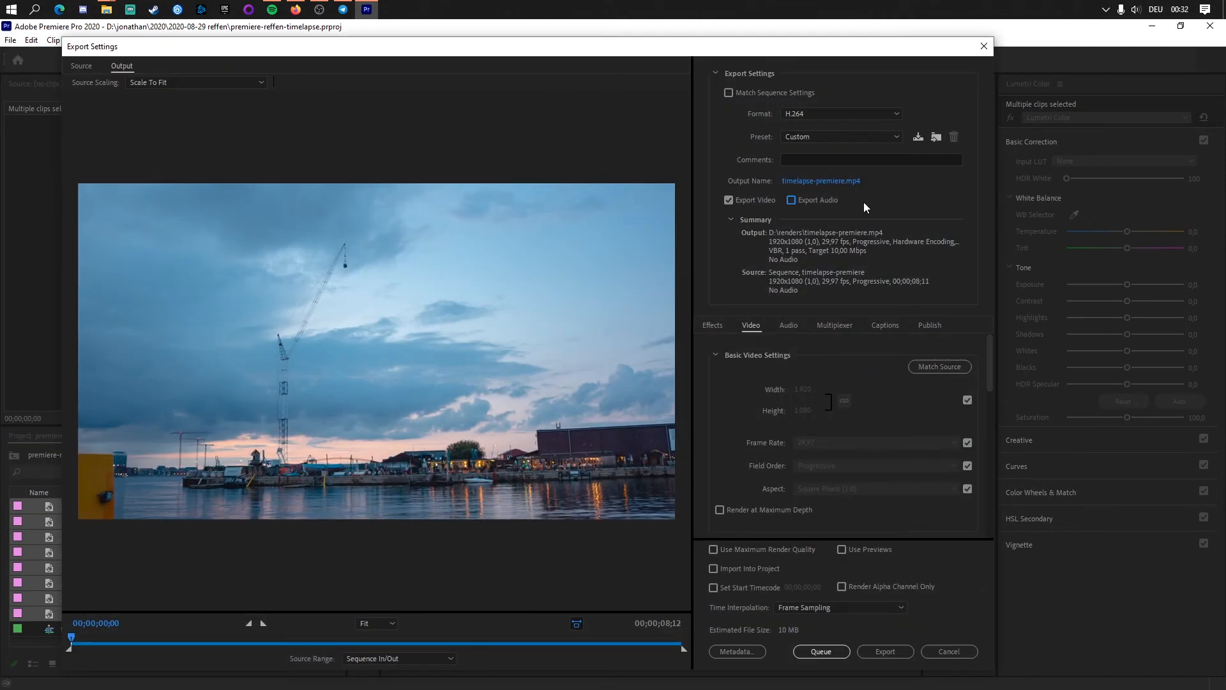
mouse_move(860, 204)
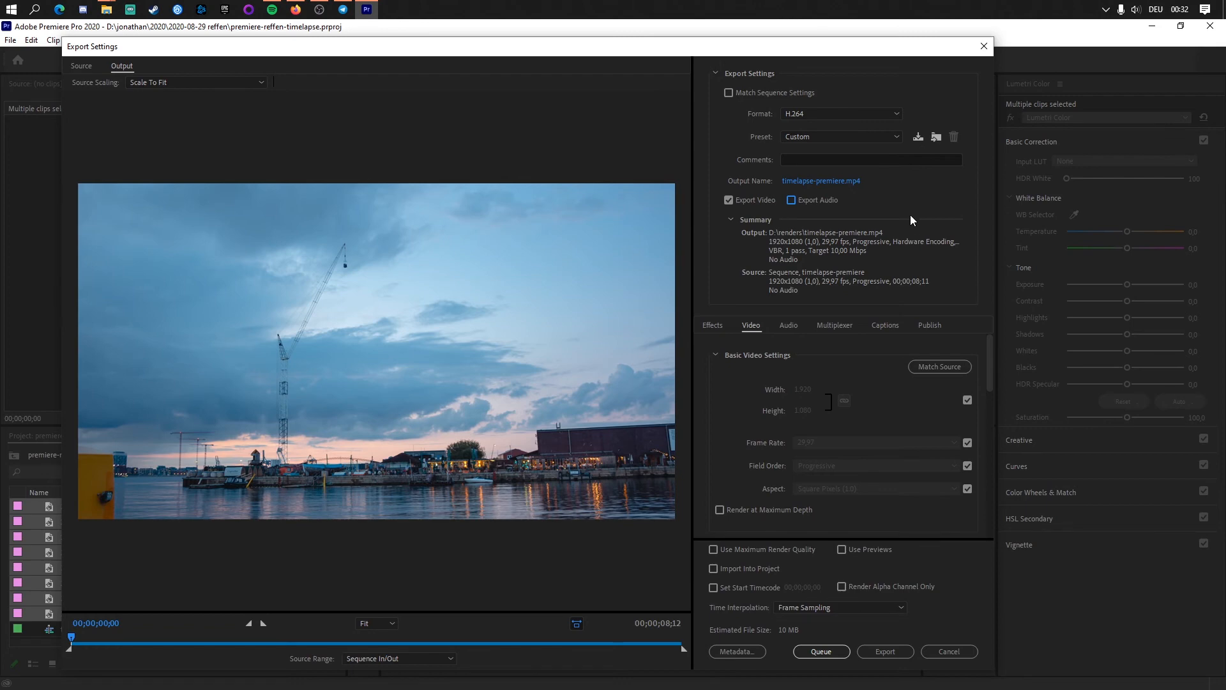
left_click(884, 650)
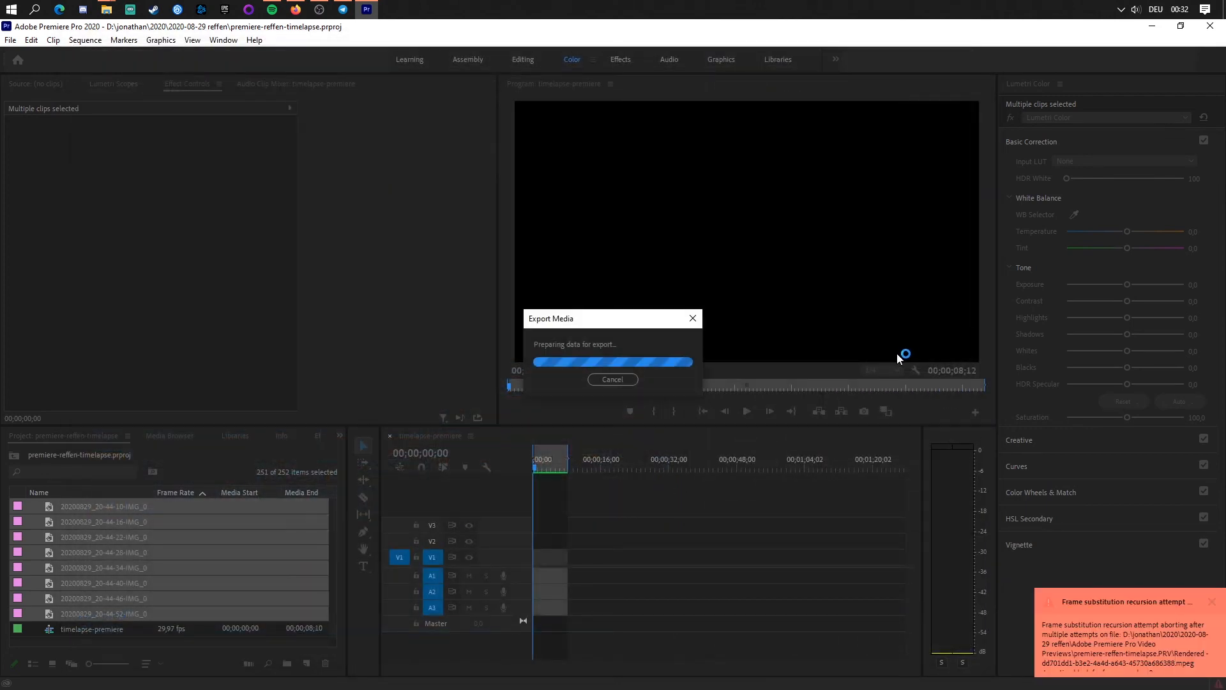
left_click(613, 379)
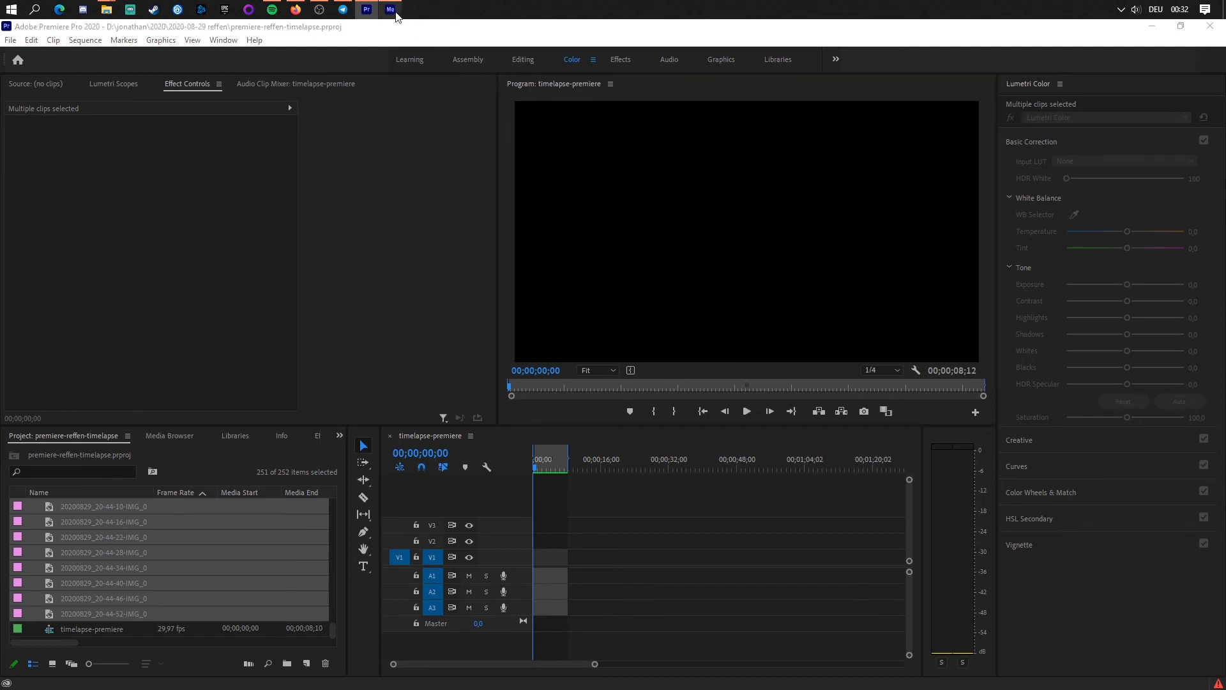
mouse_move(692, 368)
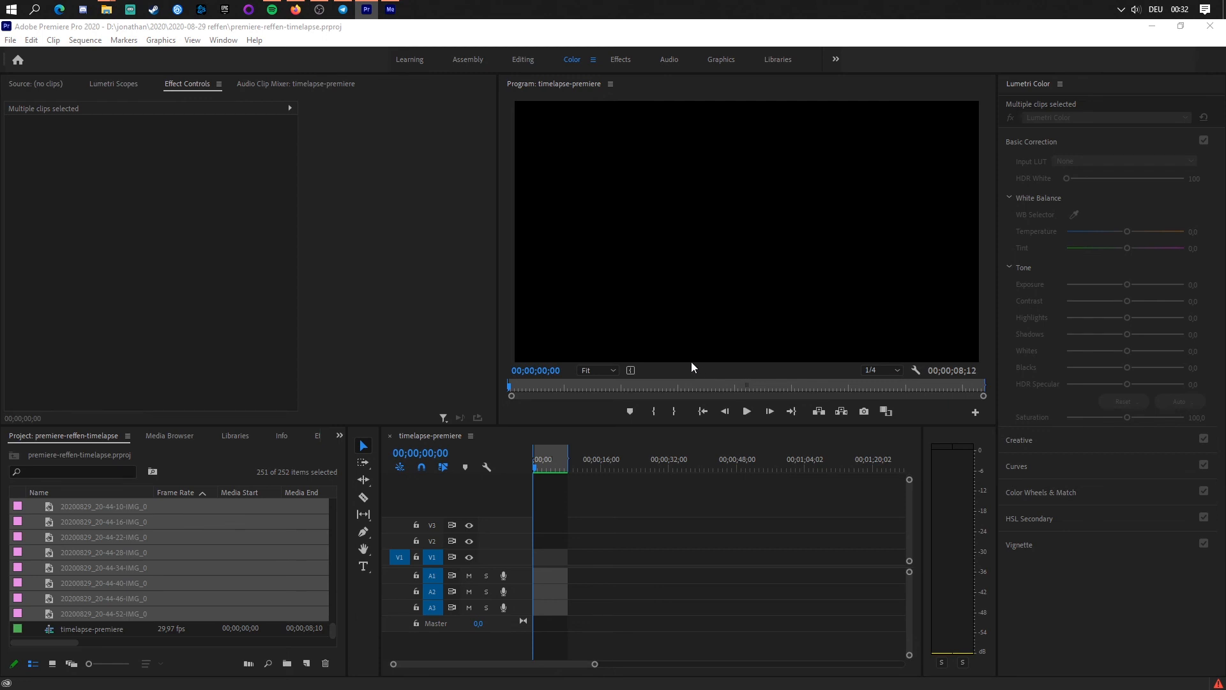